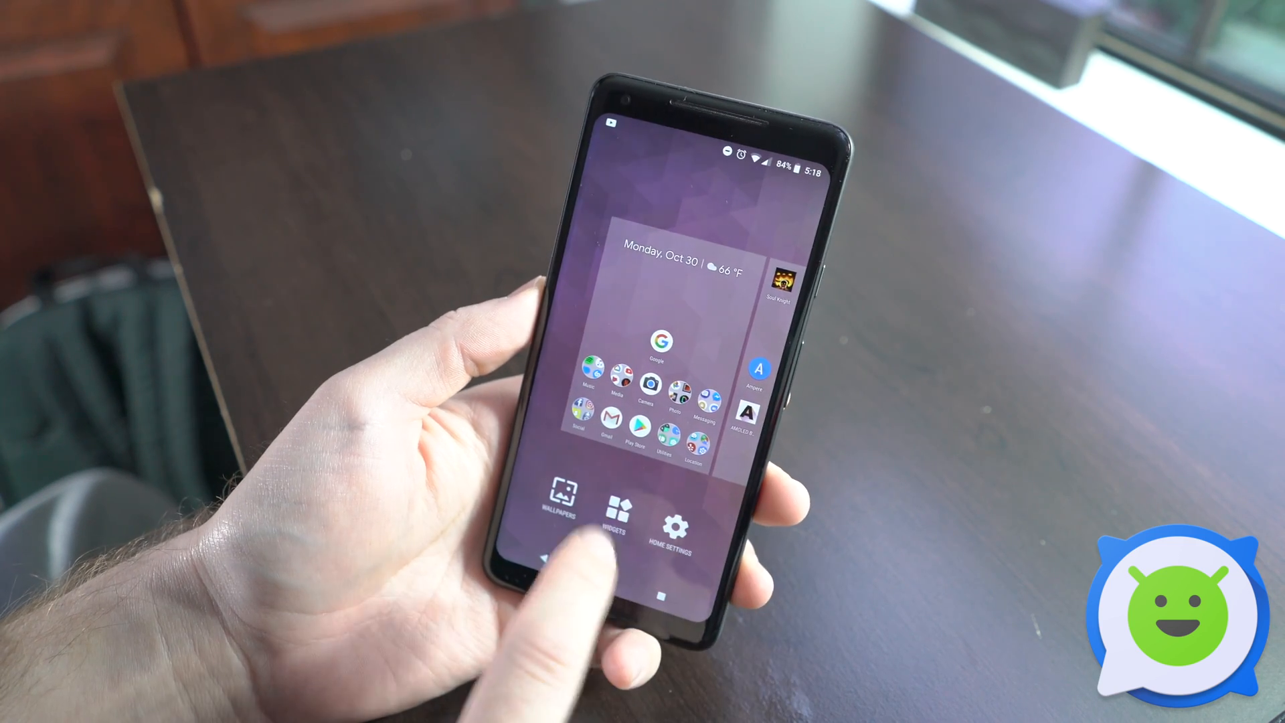
Step: Open the home screen widget picker listing Ampere, Apple Music and others
left_click(619, 508)
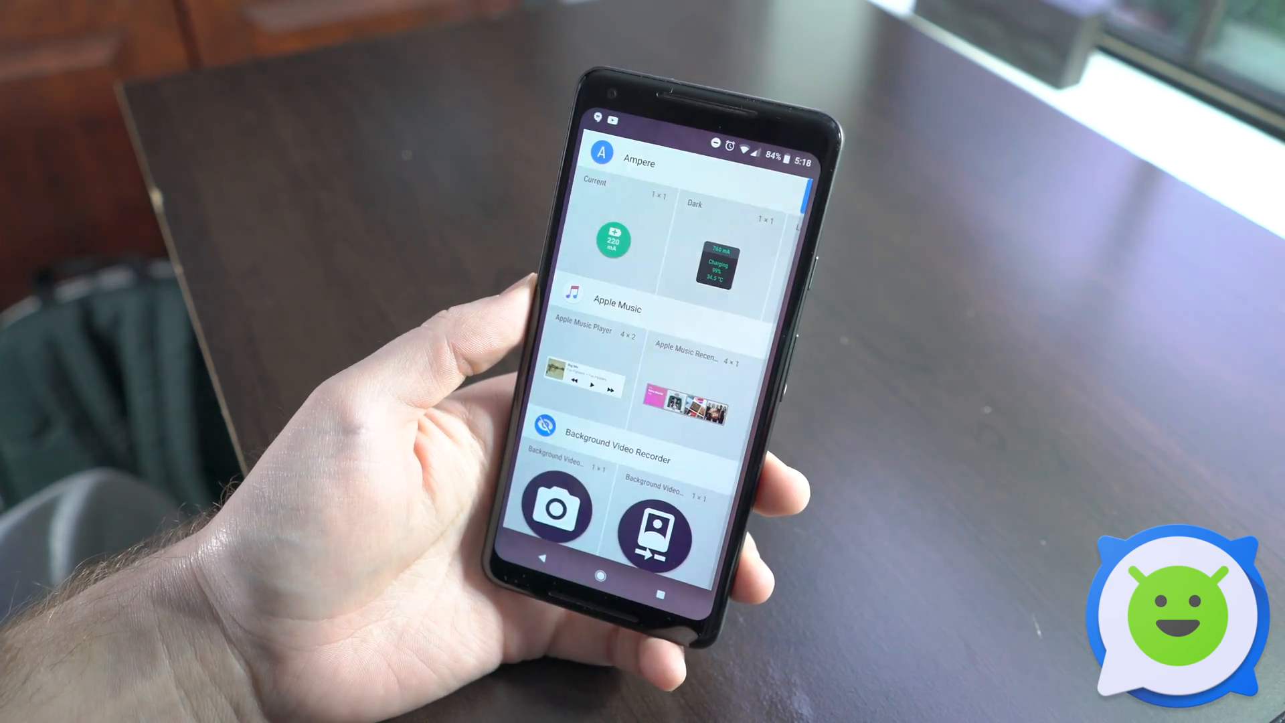
Step: Scroll to Contacts and drag the 1x1 Contact widget onto the home screen
scroll("down", 3)
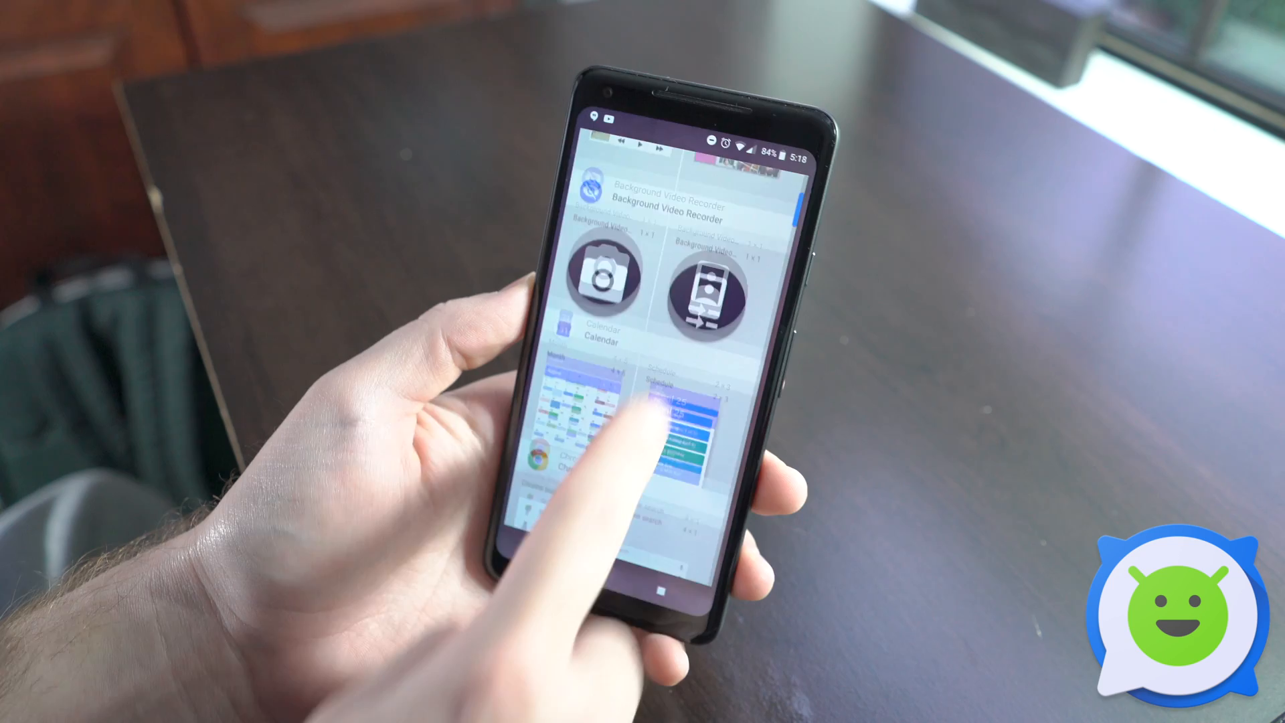
scroll("down", 3)
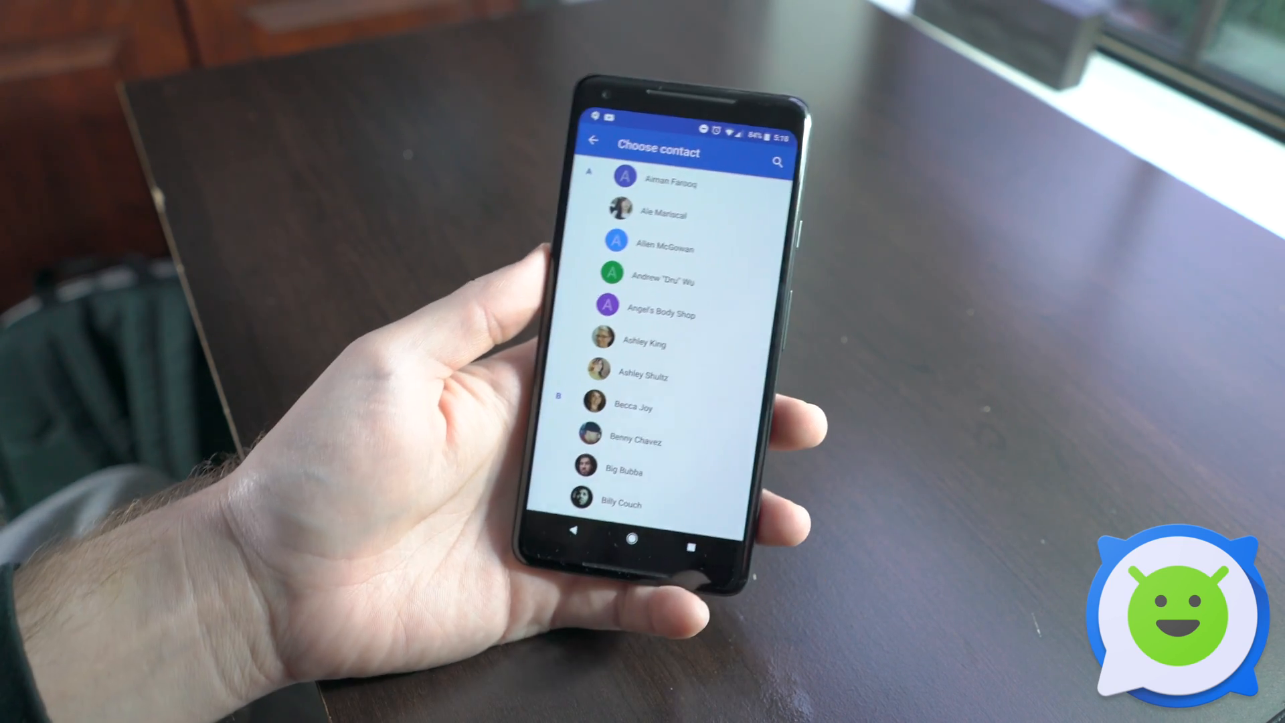
Step: Choose Big Bubba for the shortcut and open his contact card from it
scroll("down", 3)
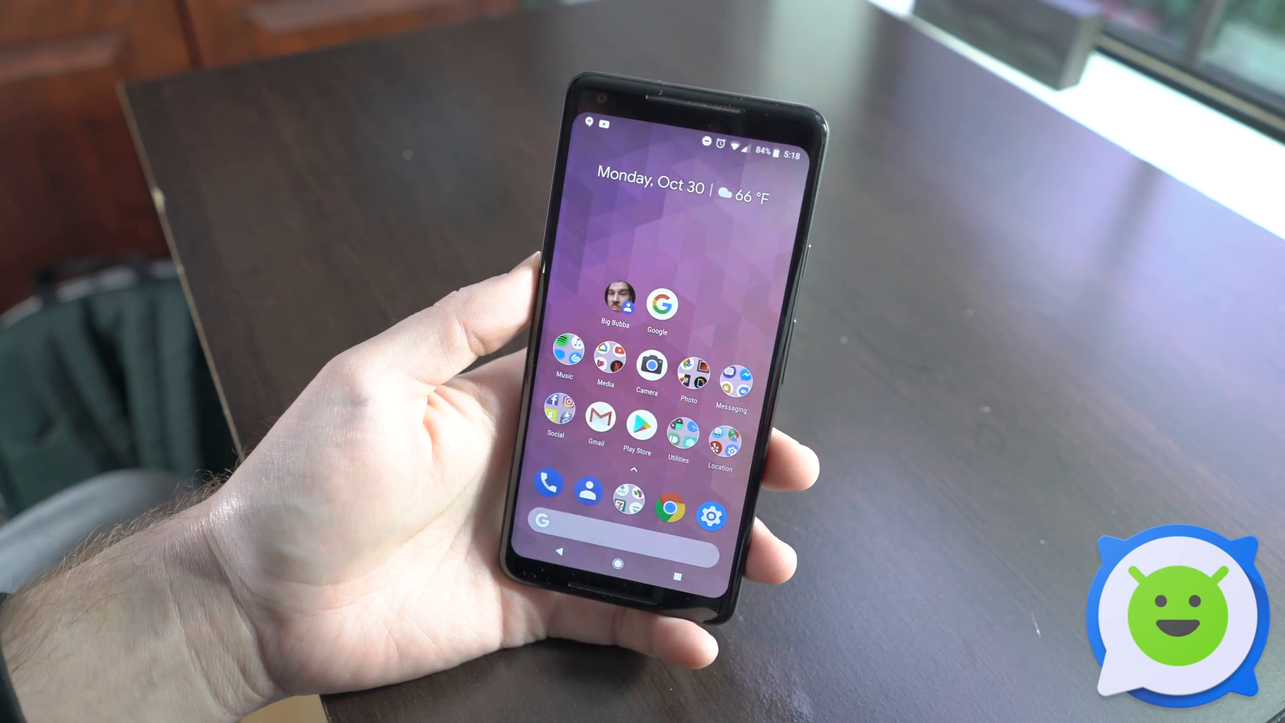
left_click(611, 299)
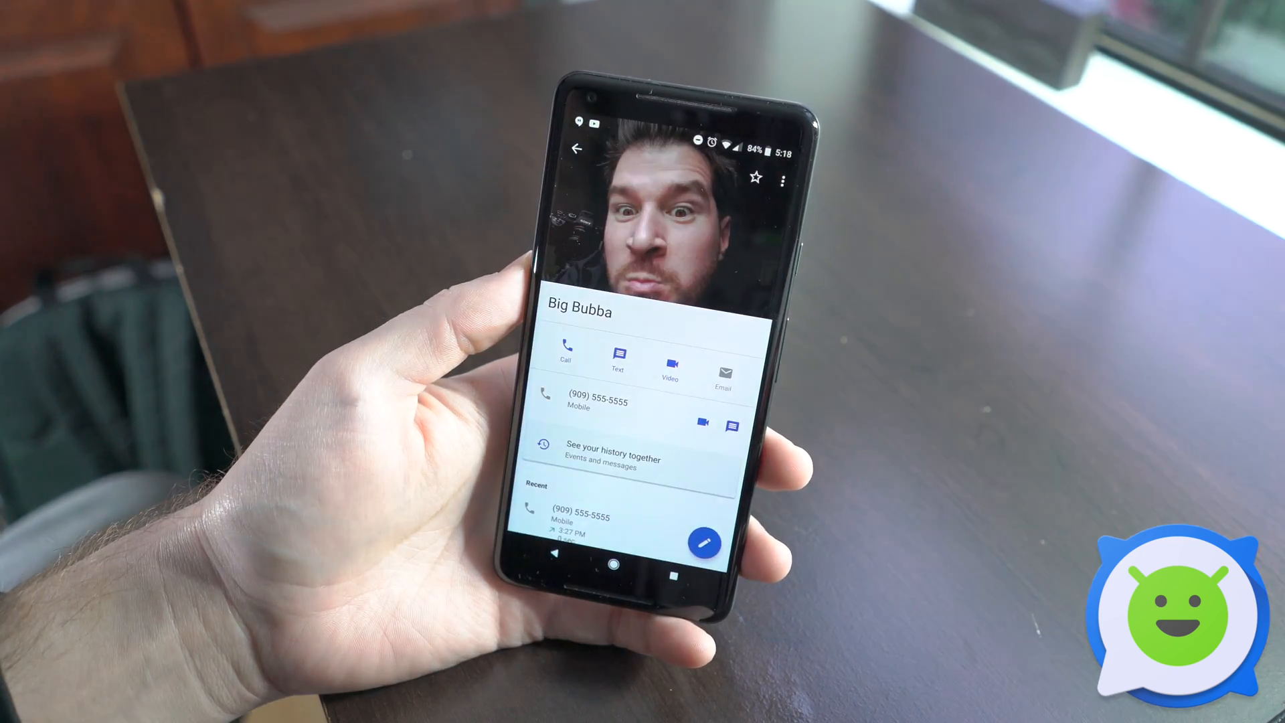